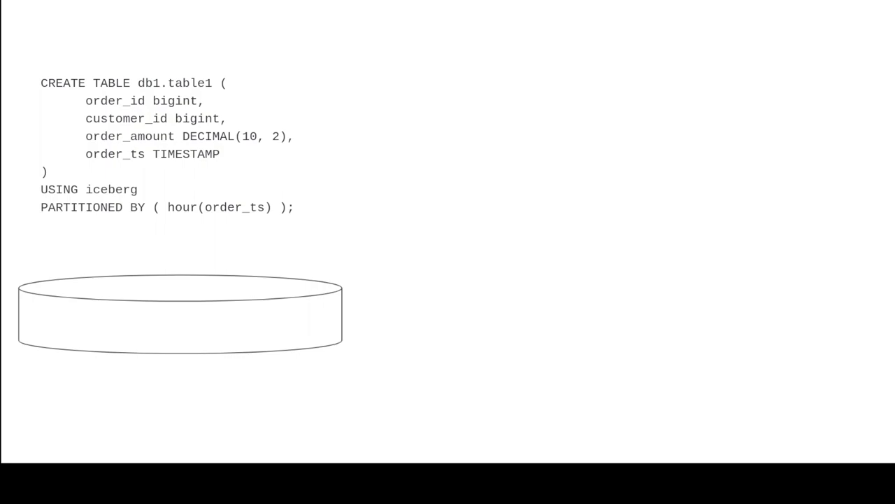
mouse_move(272, 233)
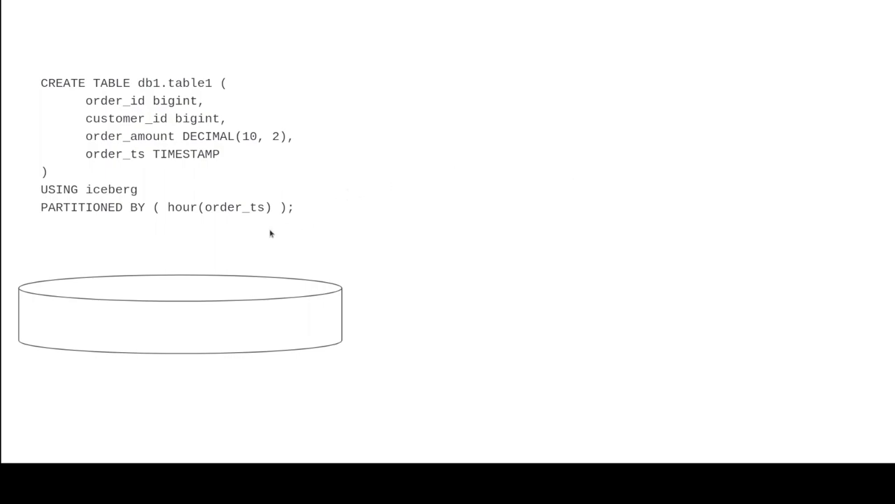
mouse_move(330, 190)
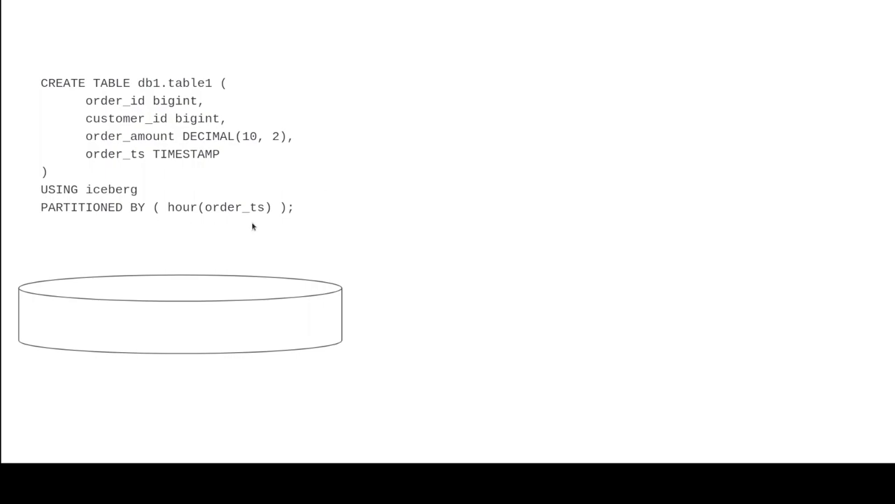
mouse_move(184, 217)
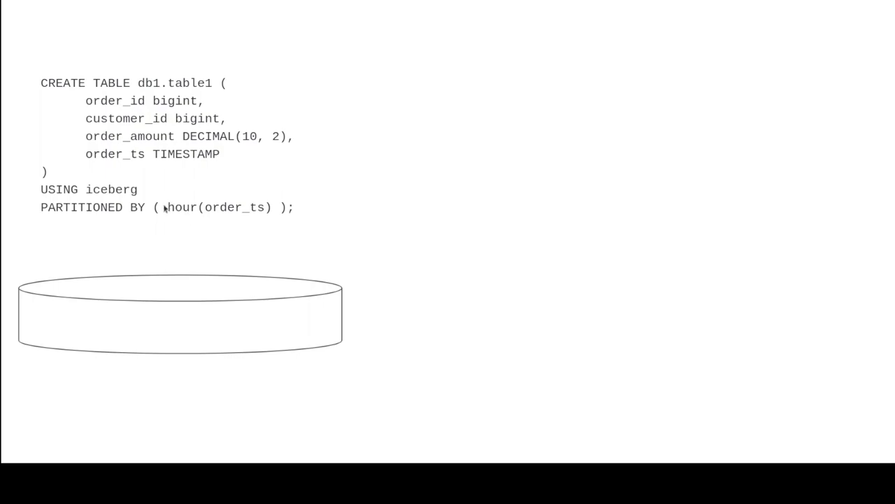
mouse_move(246, 225)
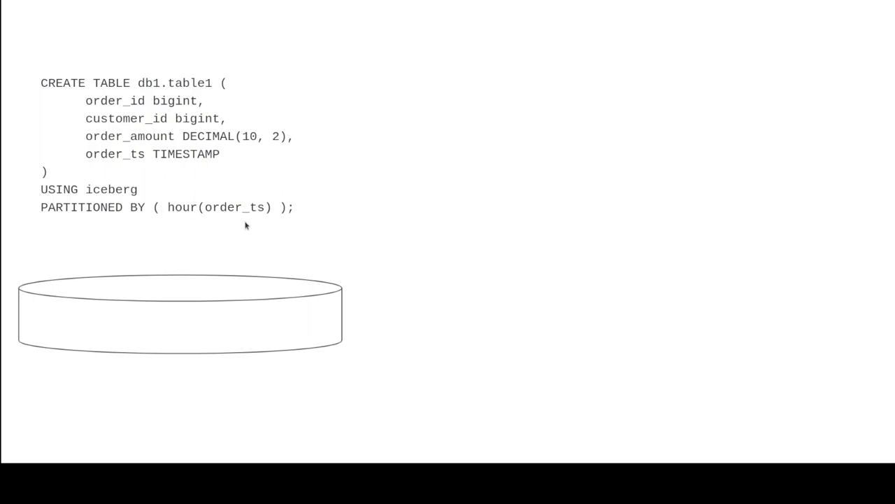
mouse_move(284, 223)
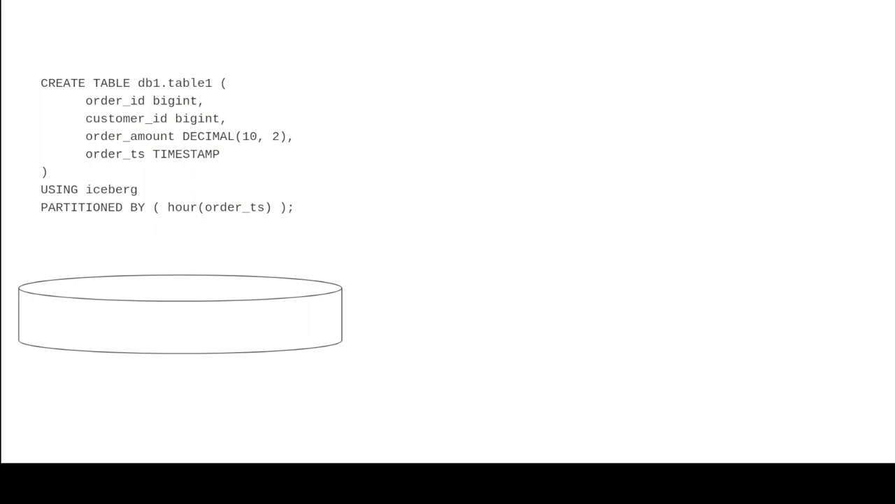
mouse_move(292, 219)
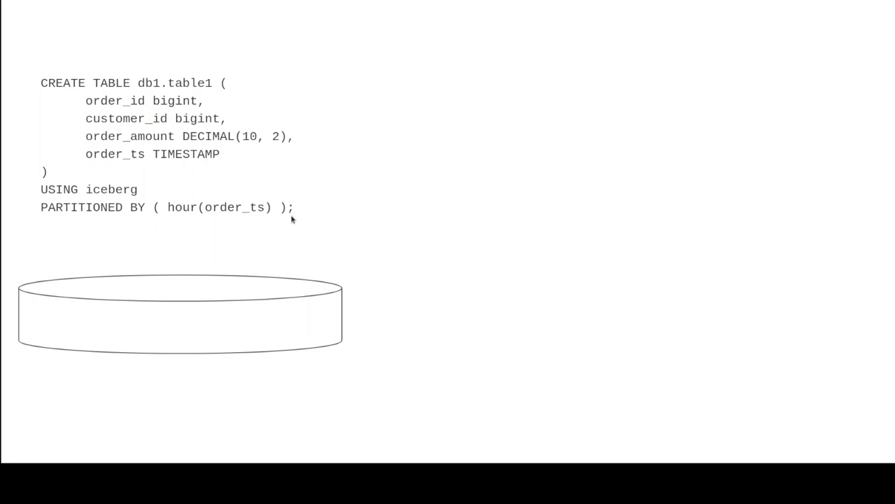
mouse_move(214, 222)
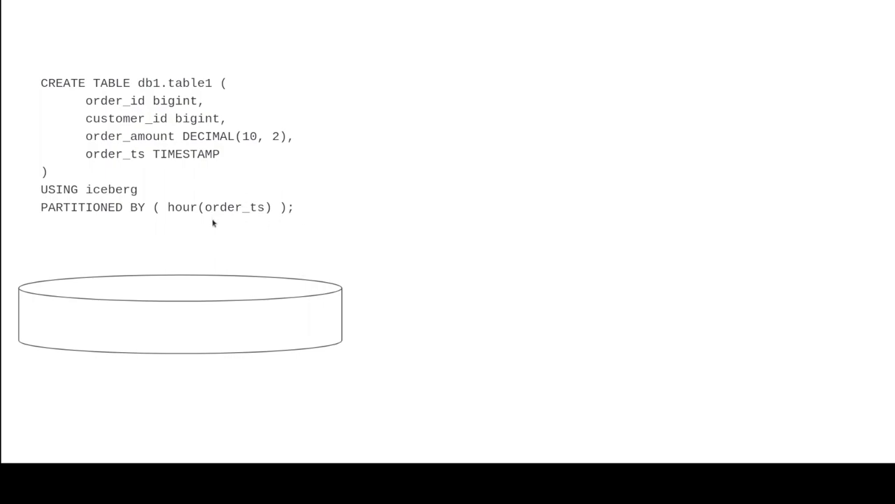
mouse_move(171, 225)
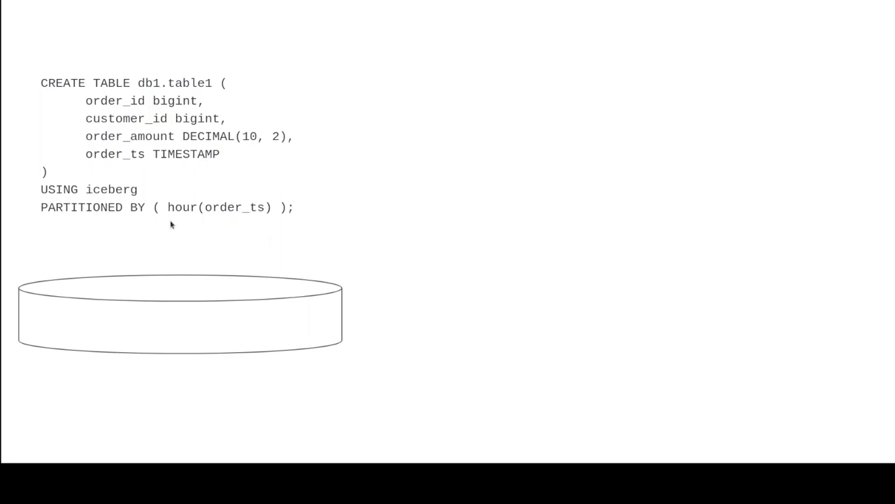
mouse_move(184, 218)
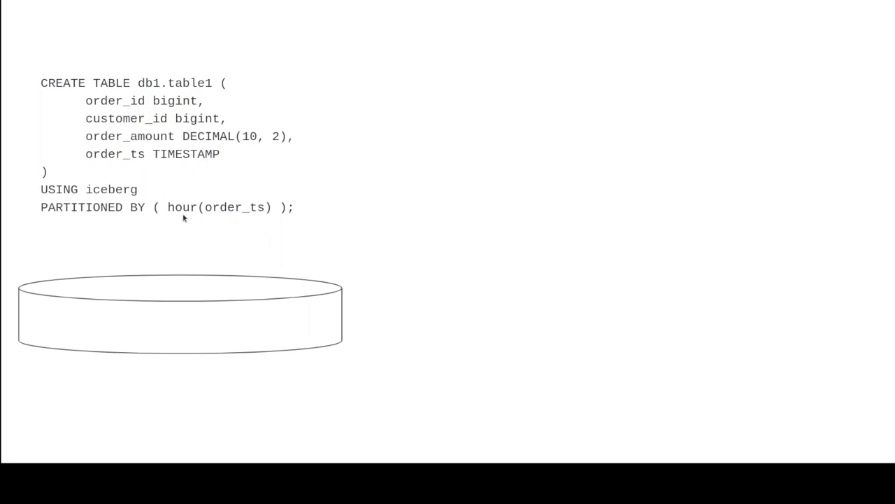
mouse_move(173, 217)
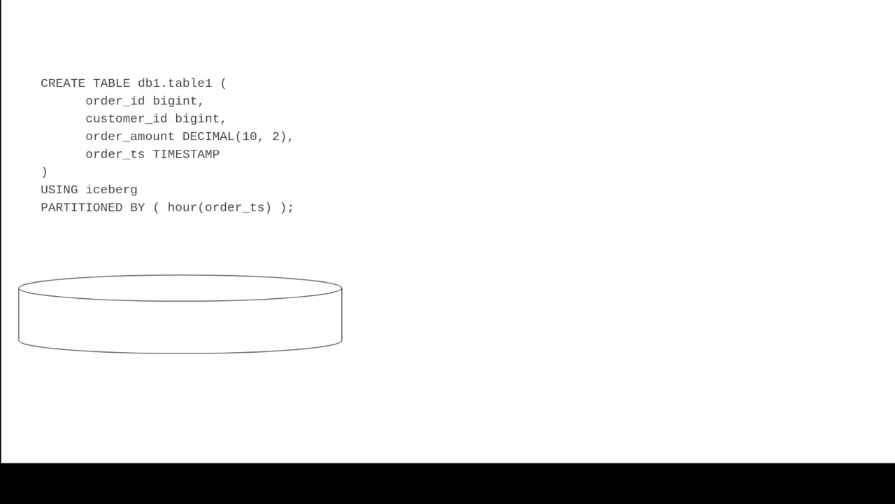
mouse_move(175, 219)
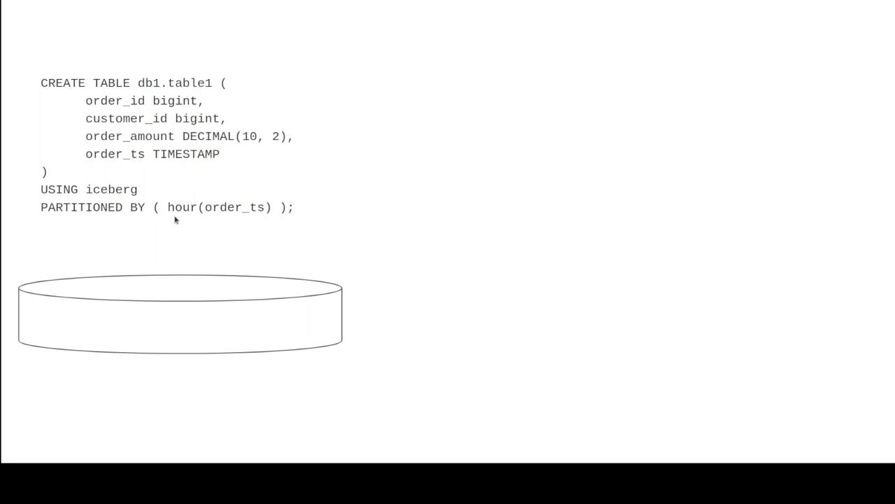
mouse_move(56, 216)
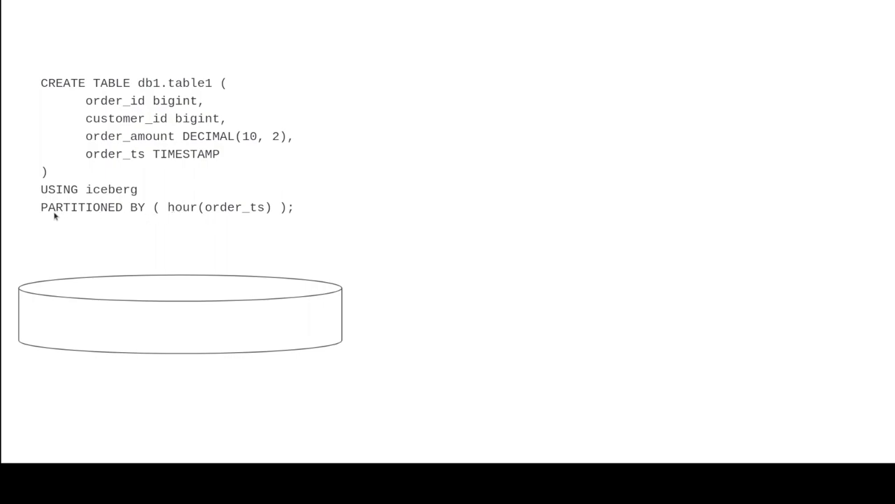
mouse_move(256, 263)
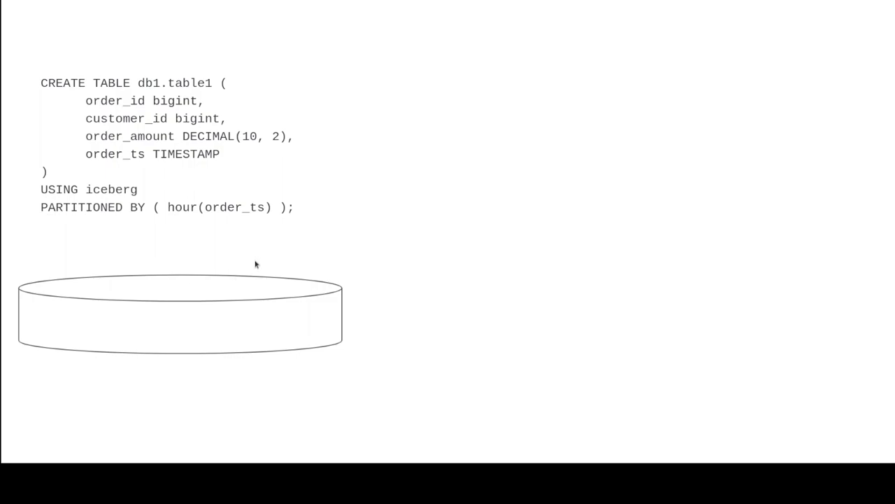
mouse_move(214, 217)
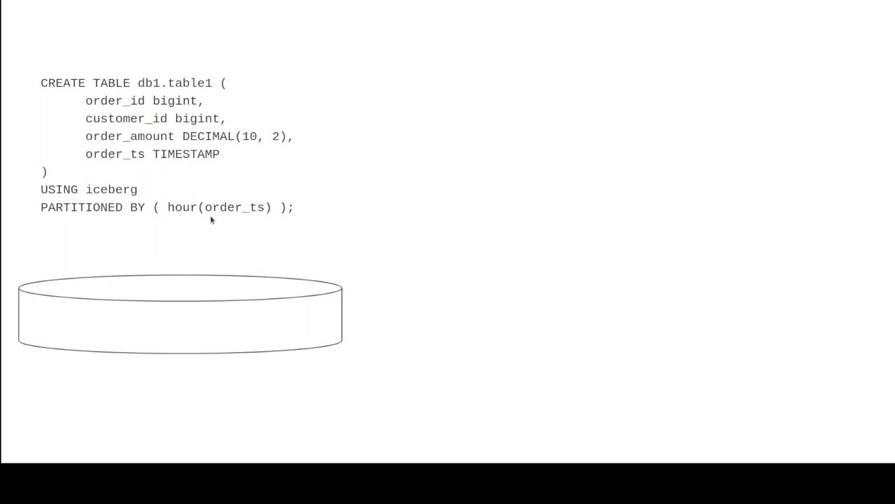
mouse_move(236, 217)
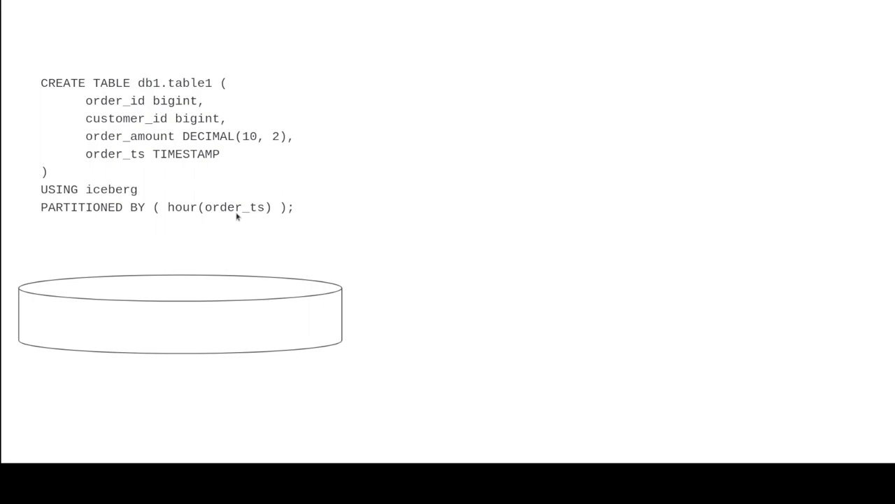
mouse_move(212, 218)
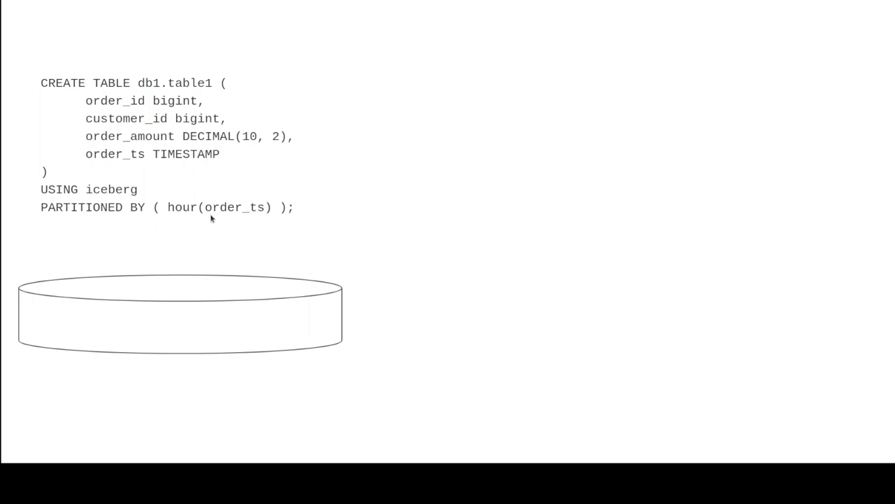
mouse_move(175, 218)
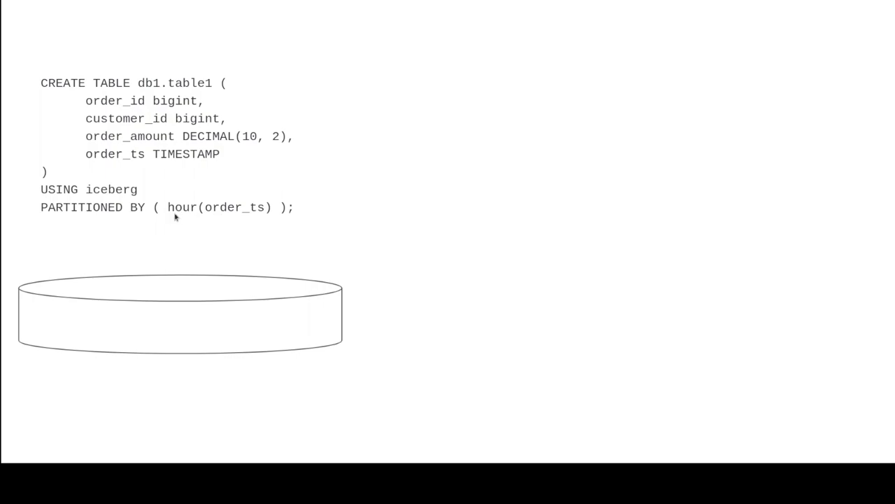
mouse_move(184, 215)
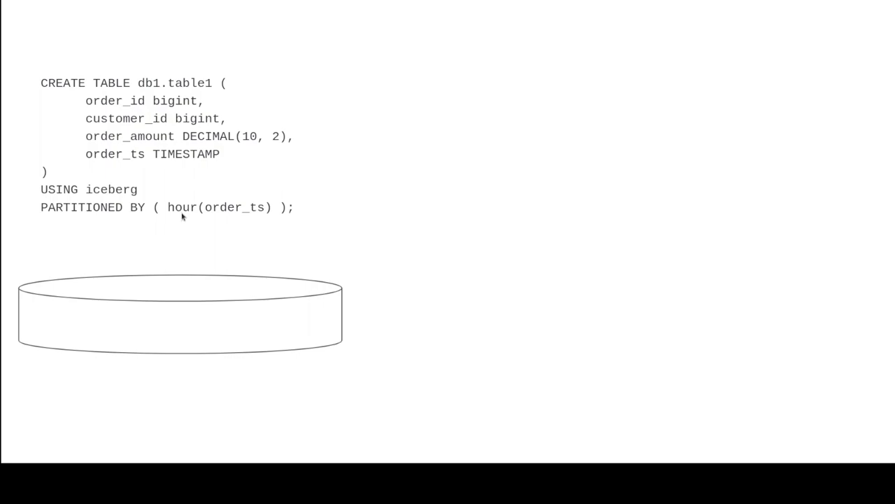
mouse_move(253, 255)
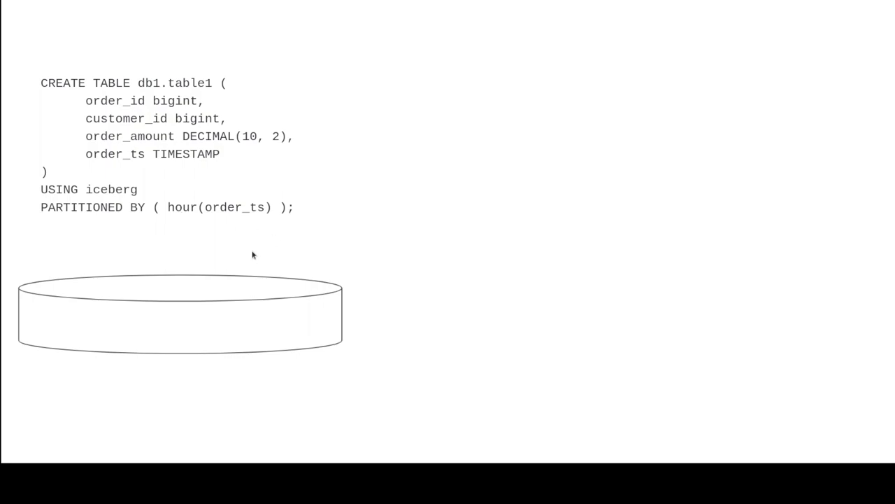
mouse_move(177, 218)
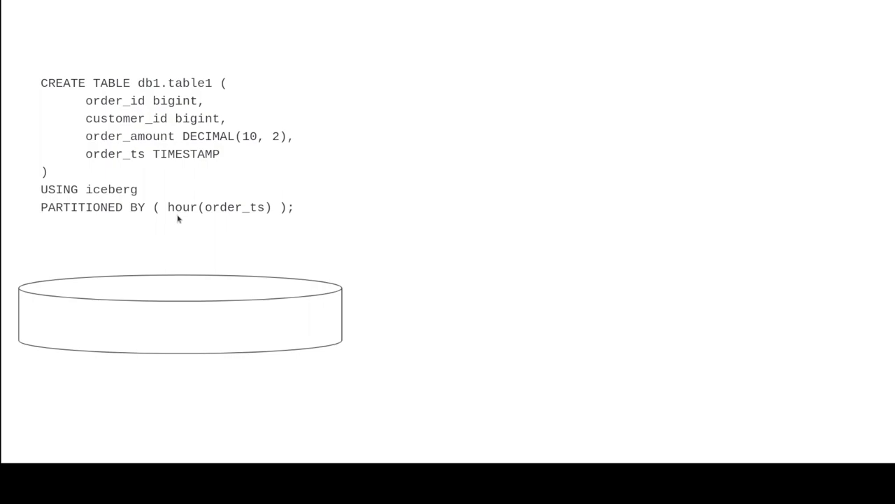
mouse_move(212, 227)
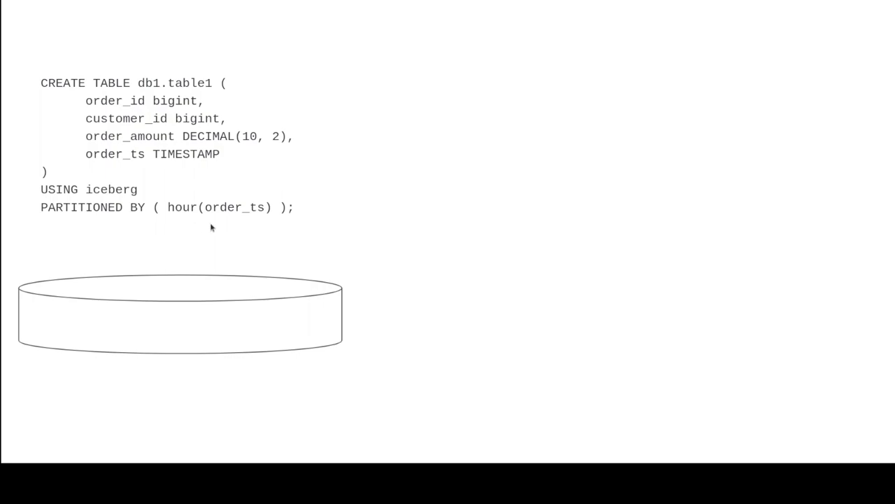